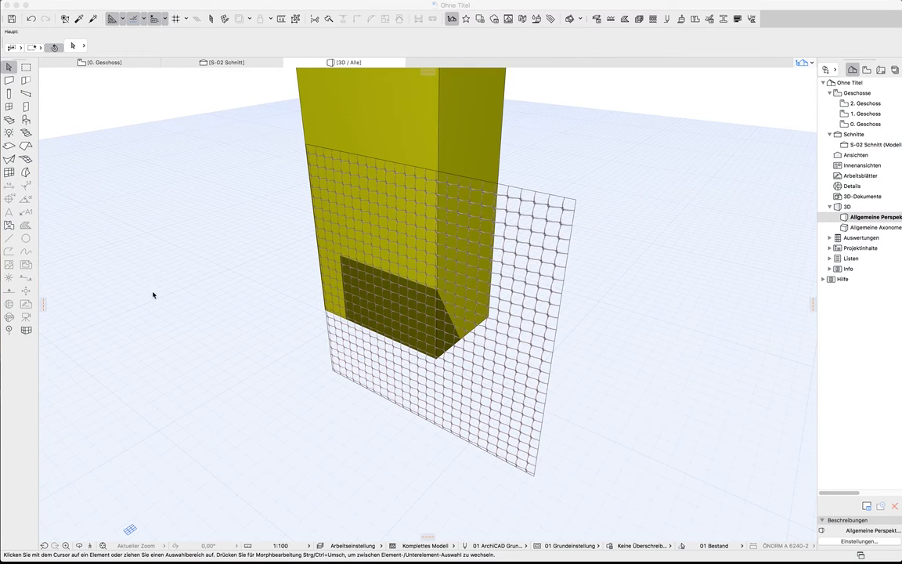
pyautogui.moveTo(192, 319)
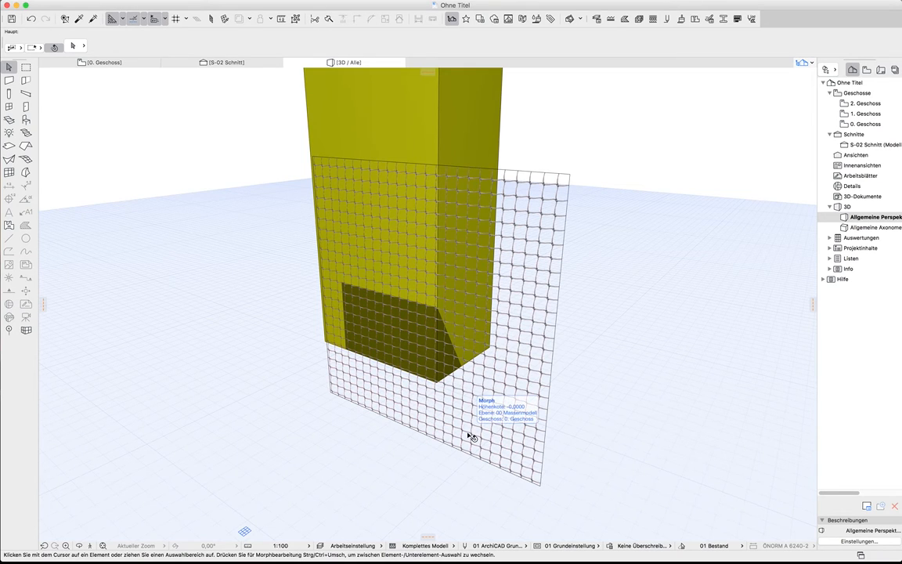
pyautogui.moveTo(307, 347)
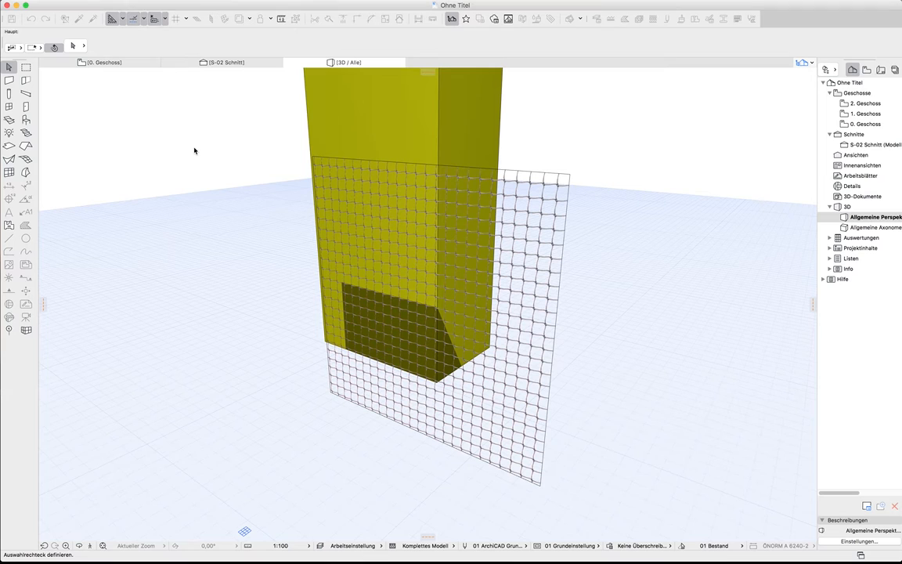
pyautogui.moveTo(227, 62)
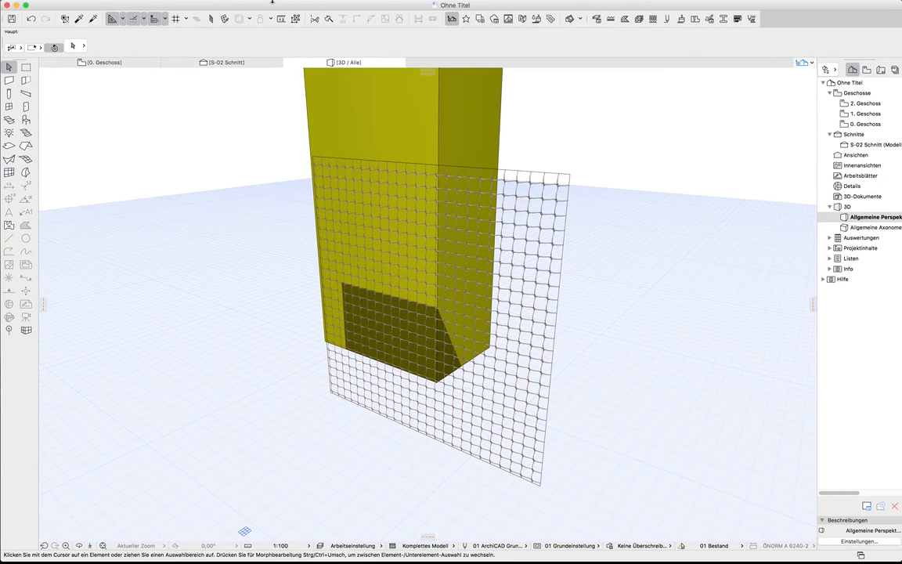
# Step: Open the surface material settings from Optionen > Element-Attribute, showing Metall Stahl, Gitter
pyautogui.click(274, 6)
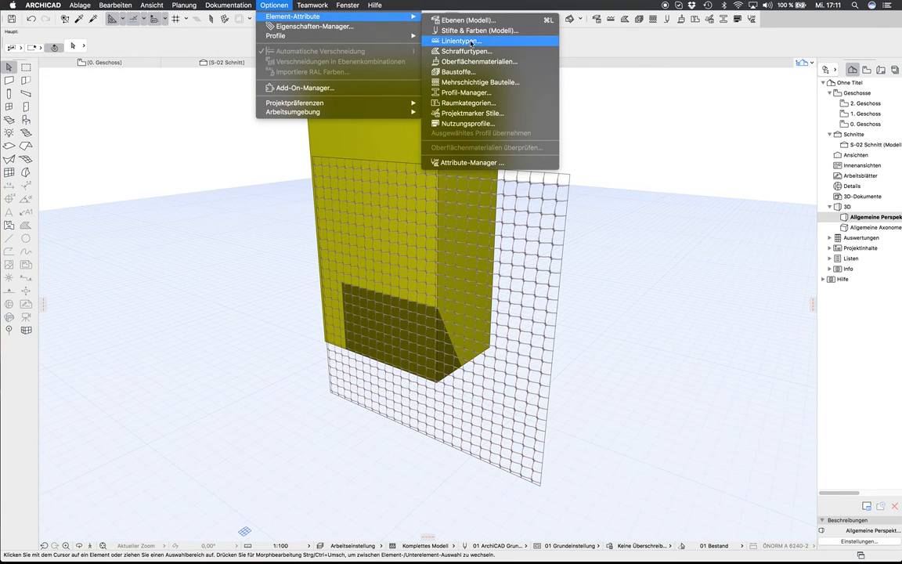
pyautogui.moveTo(480, 62)
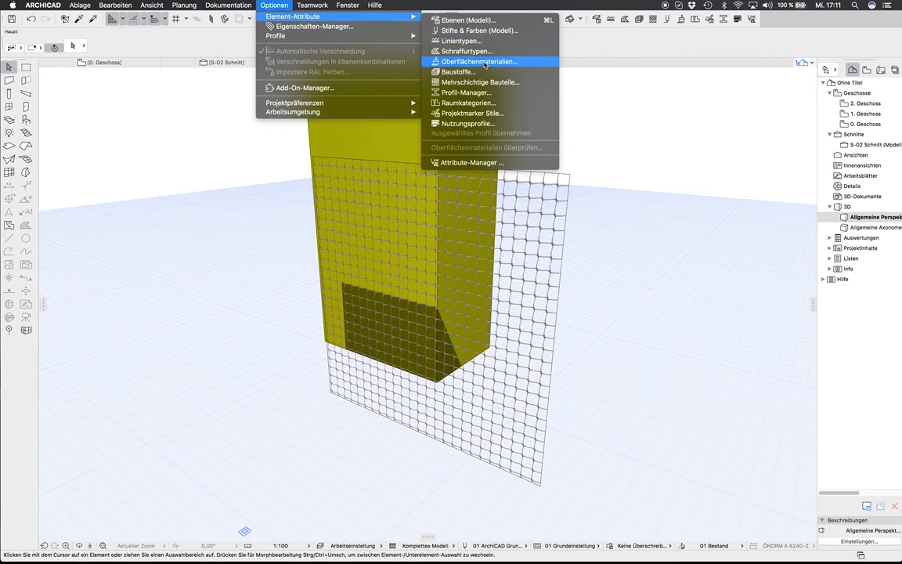
pyautogui.click(479, 61)
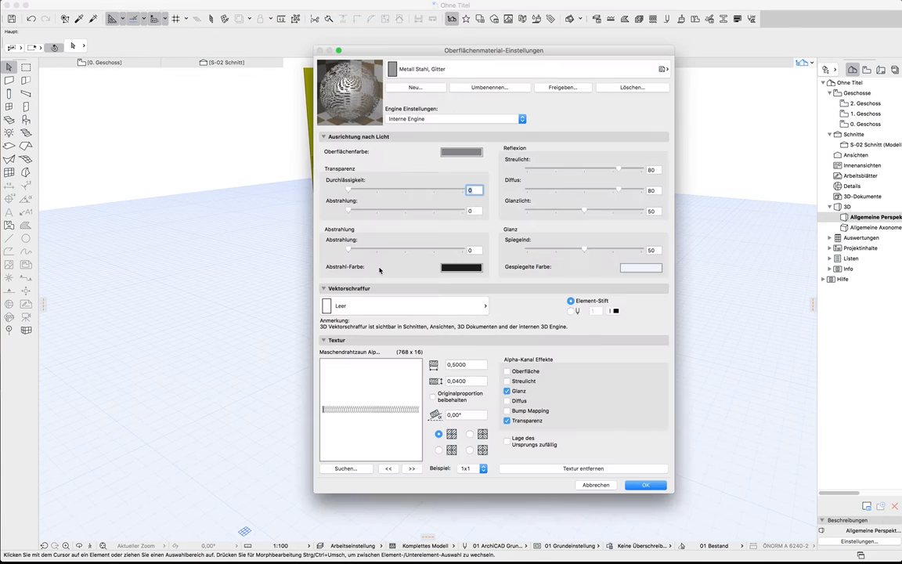
pyautogui.click(423, 69)
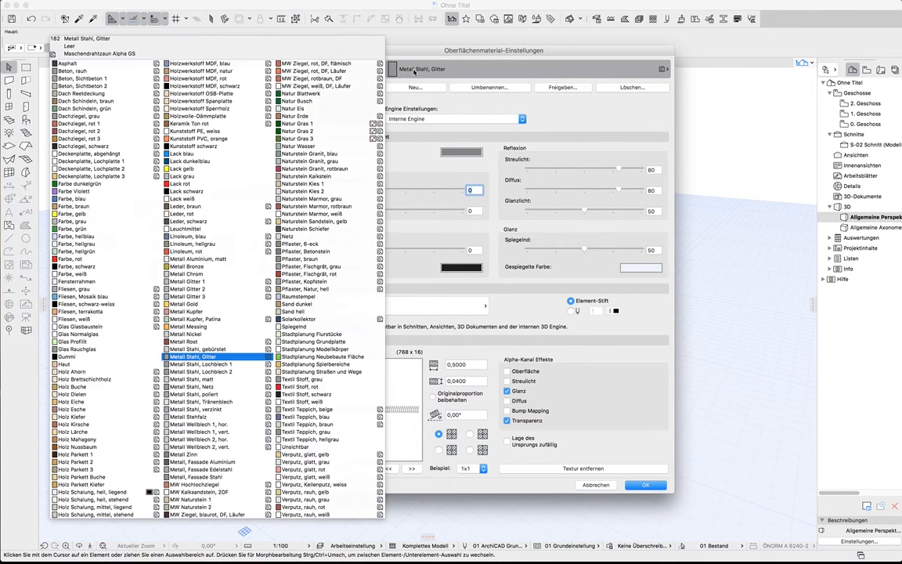
pyautogui.click(293, 327)
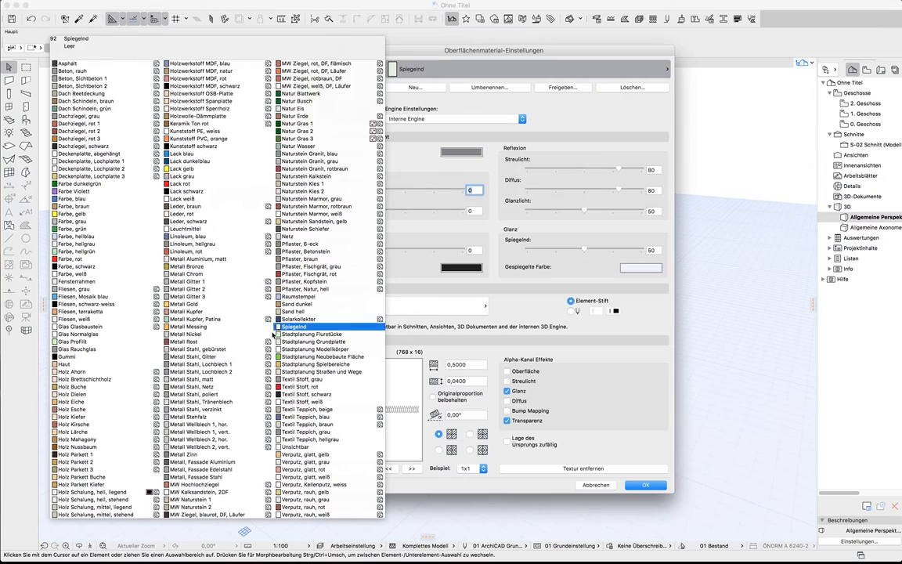
pyautogui.click(211, 357)
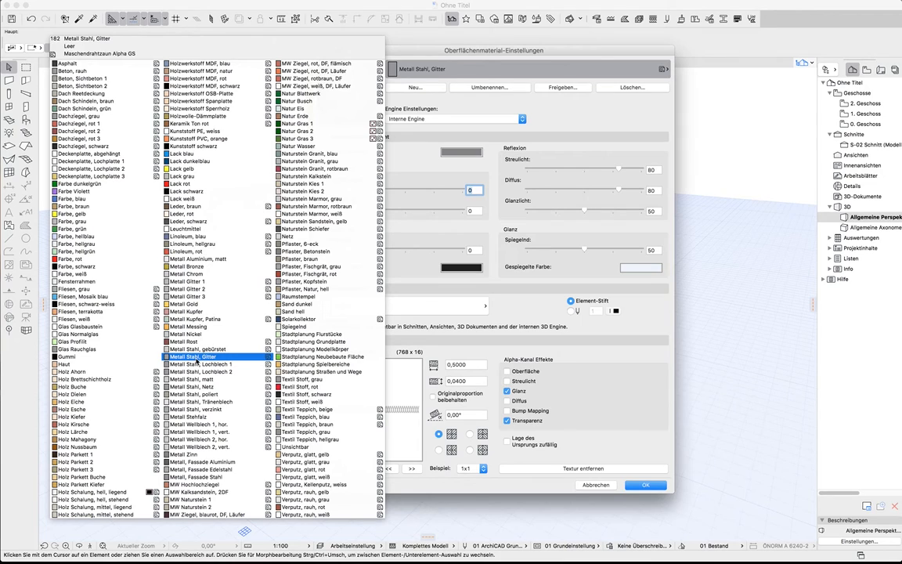
pyautogui.click(194, 394)
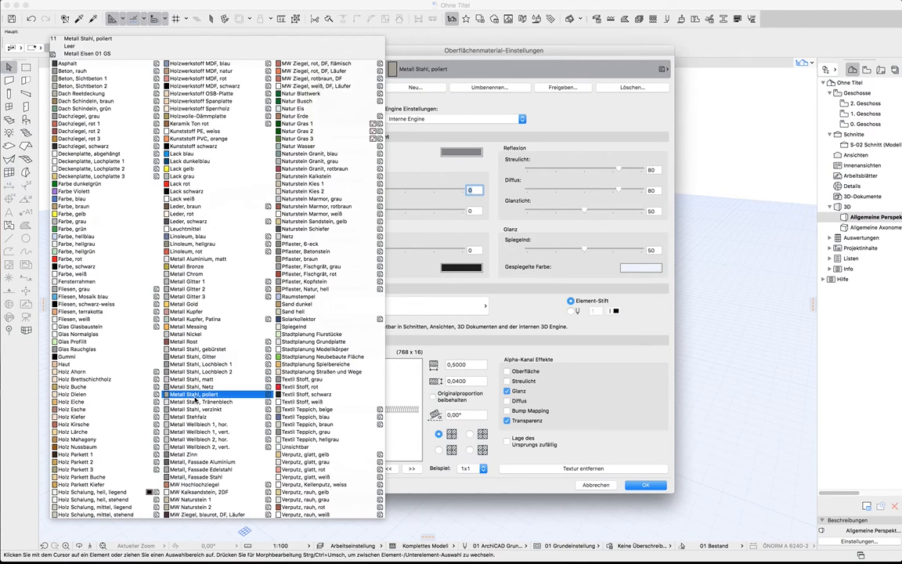
pyautogui.click(184, 454)
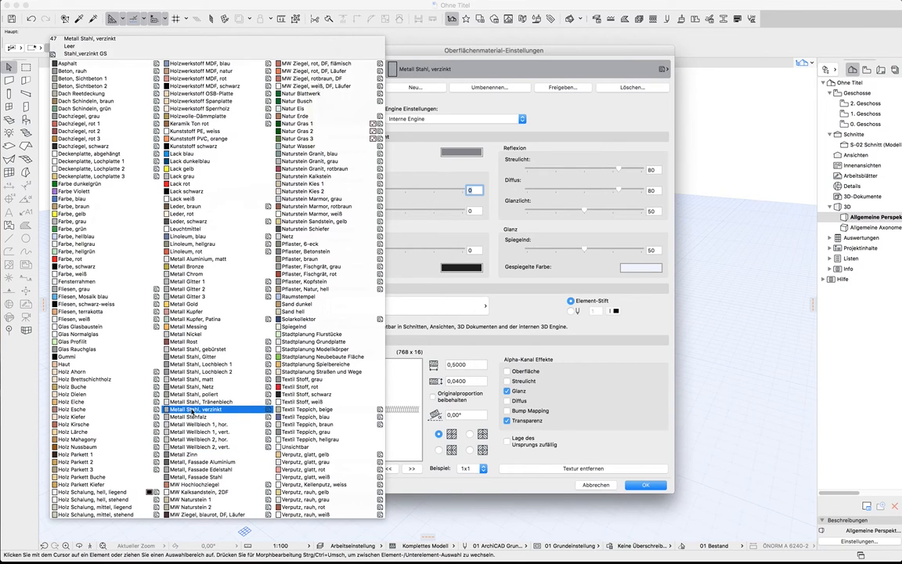
pyautogui.click(194, 386)
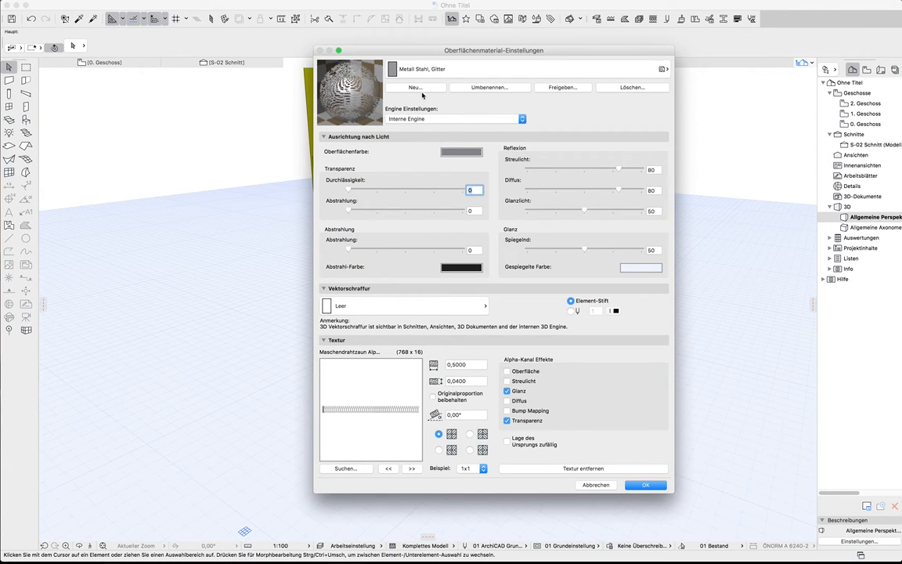
pyautogui.moveTo(431, 90)
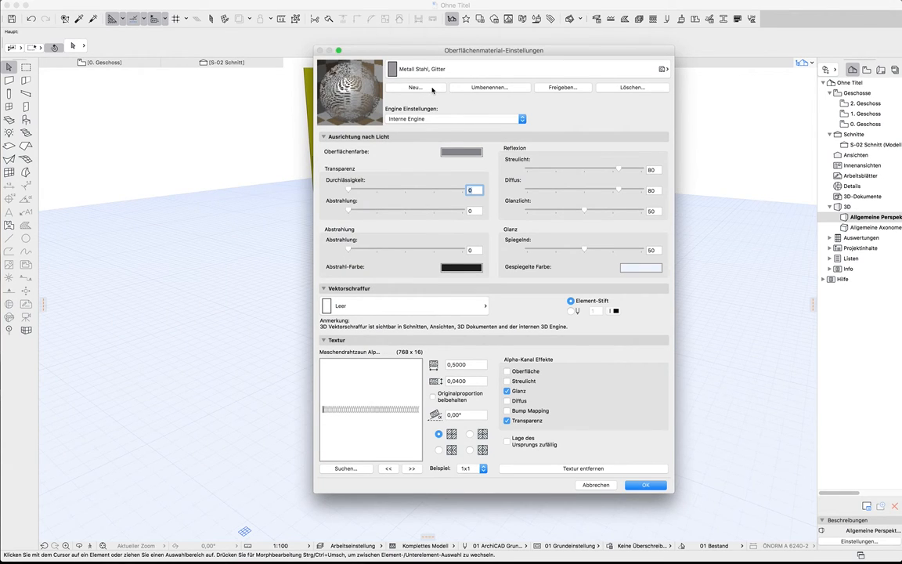
# Step: Duplicate Metall Stahl, Gitter as a new material named 'Metall Stahl, anderes Gitter'
pyautogui.click(414, 87)
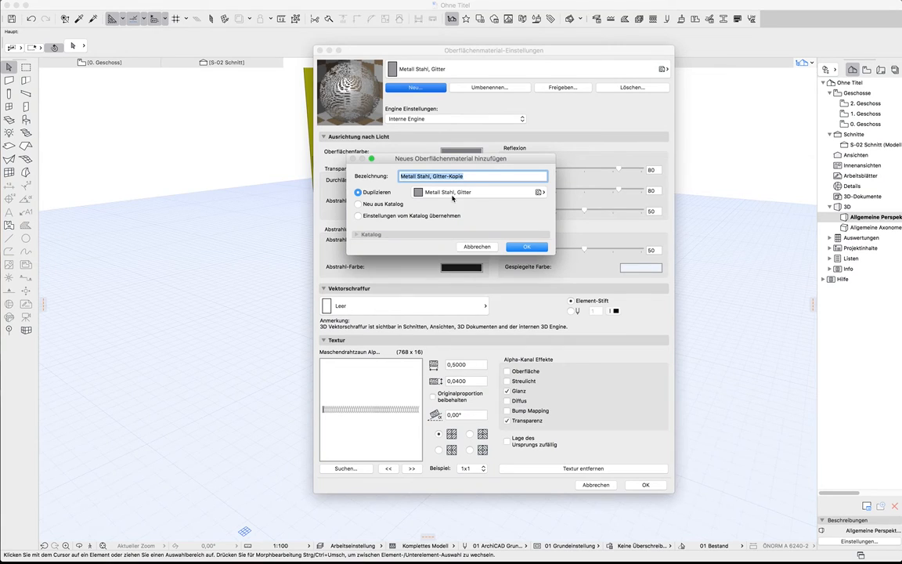
pyautogui.click(436, 175)
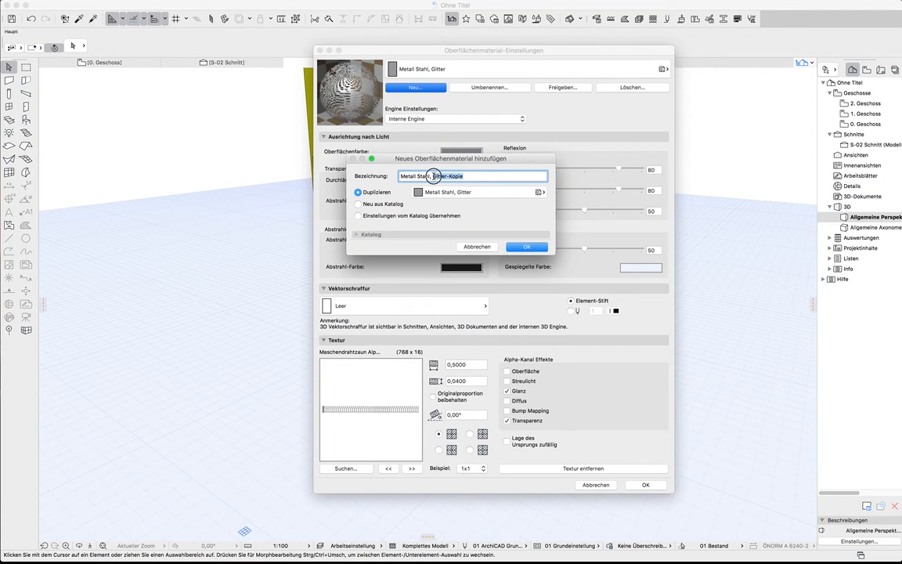
pyautogui.write('Metall Stahl, a')
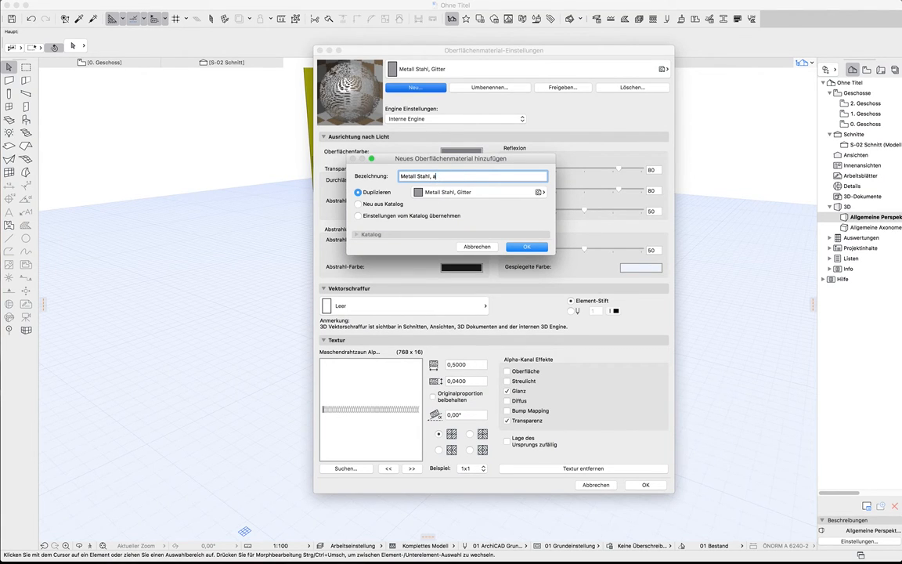
pyautogui.write('nderes Gitter')
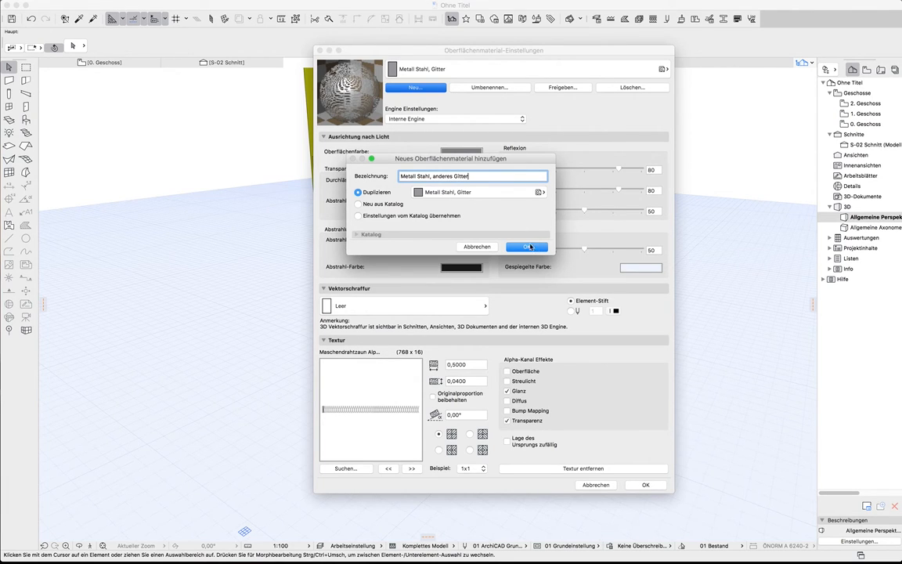
pyautogui.click(527, 247)
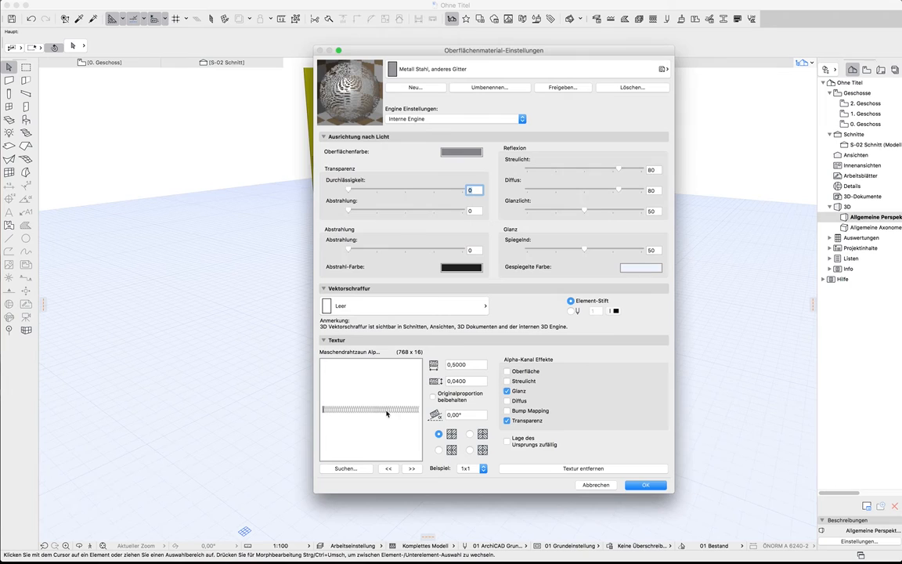
pyautogui.moveTo(349, 470)
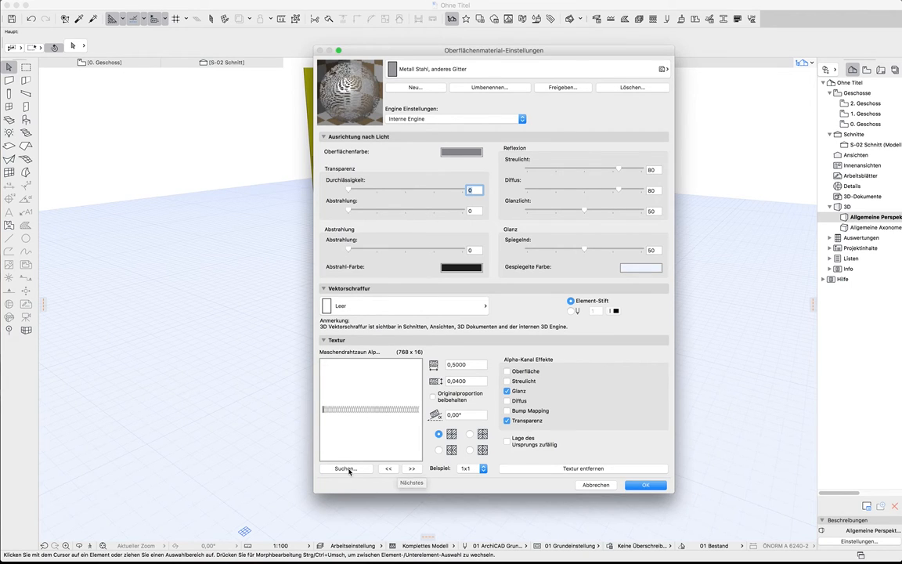
# Step: Load 'Metall - erweitert ca-opt GS.png' from the library as the material's texture
pyautogui.click(346, 468)
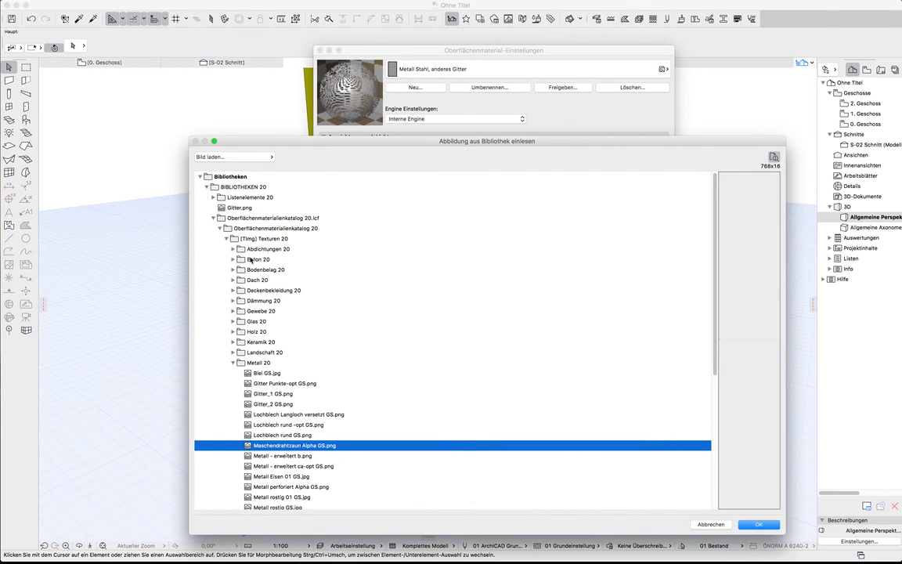
pyautogui.scroll(-3)
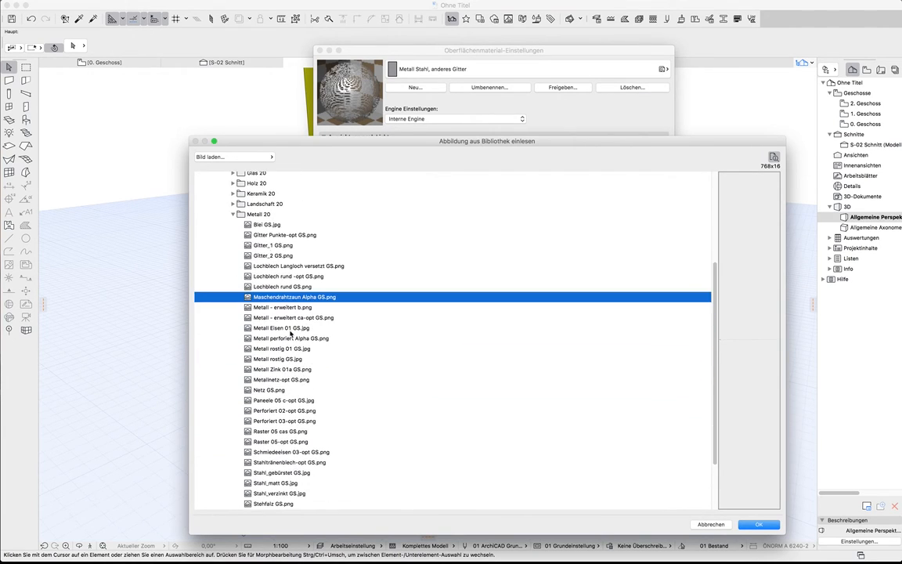
pyautogui.moveTo(260, 348)
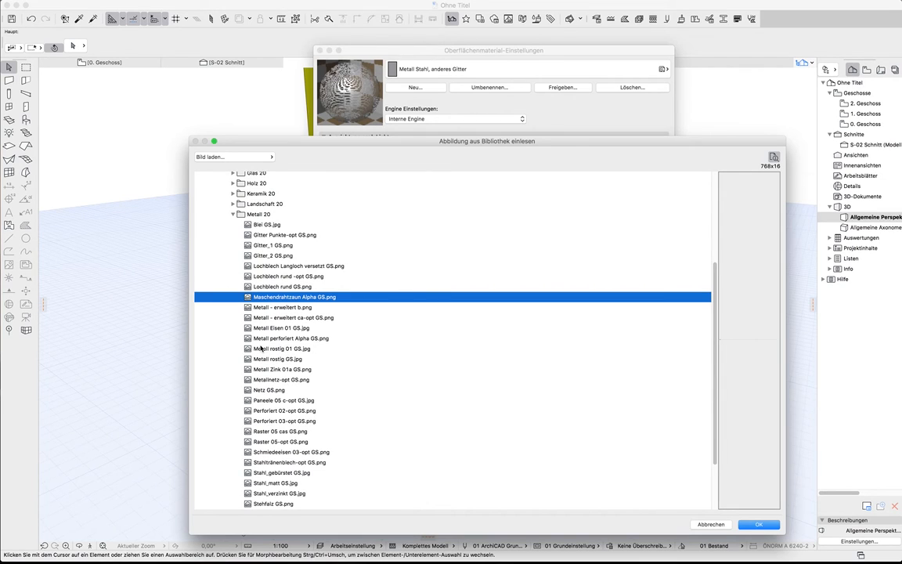
pyautogui.moveTo(275, 357)
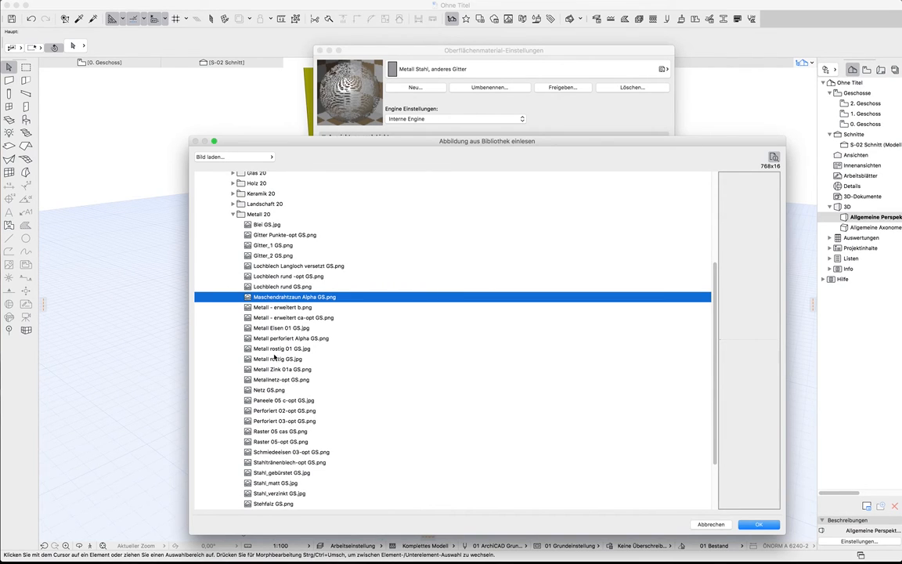
pyautogui.click(282, 307)
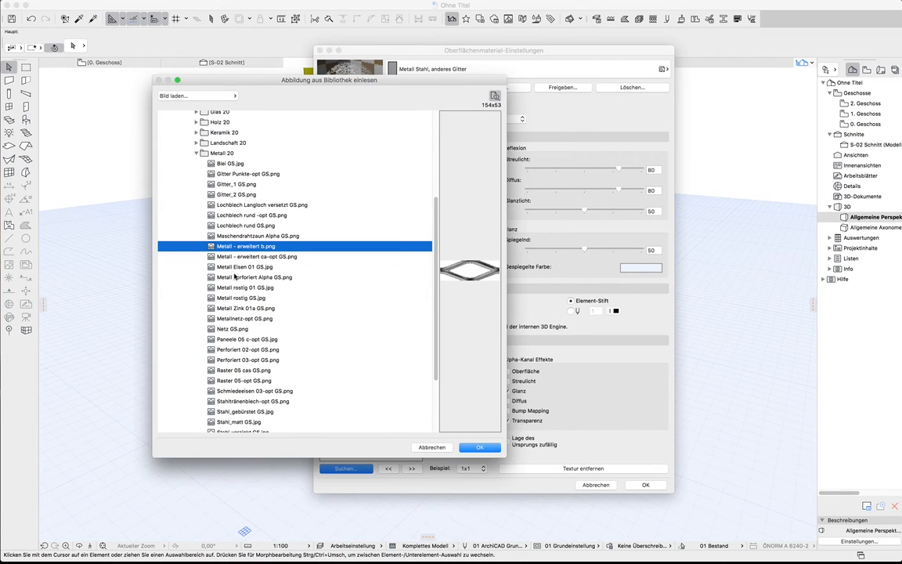
pyautogui.moveTo(235, 256)
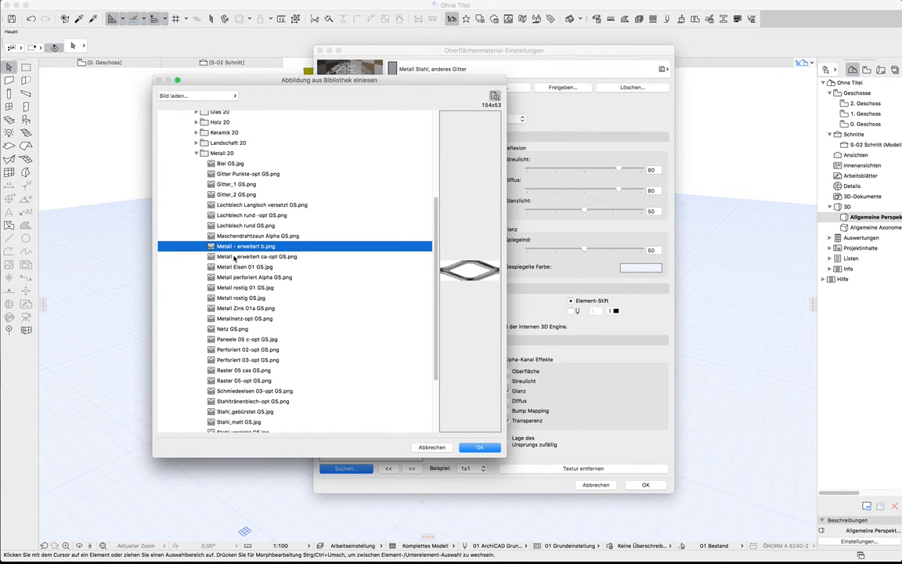
pyautogui.click(256, 256)
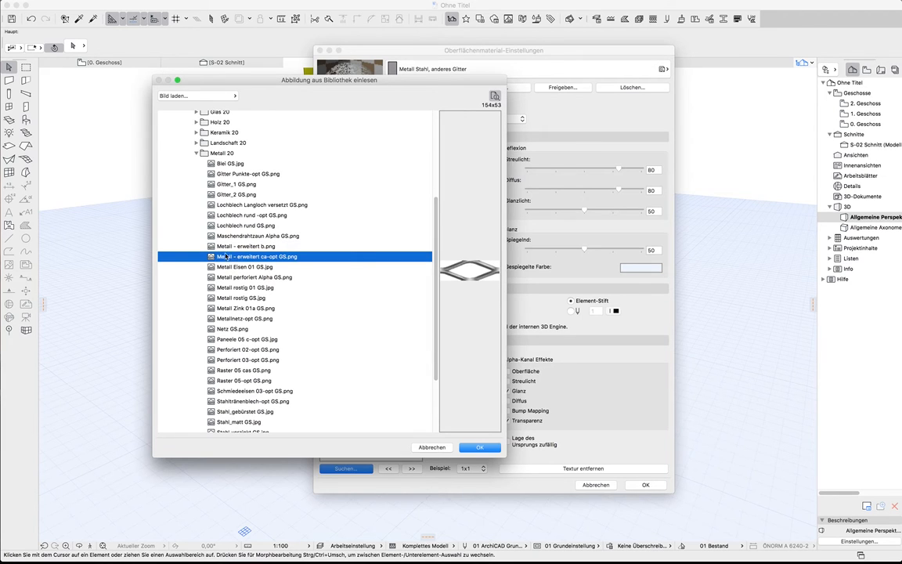
pyautogui.click(479, 447)
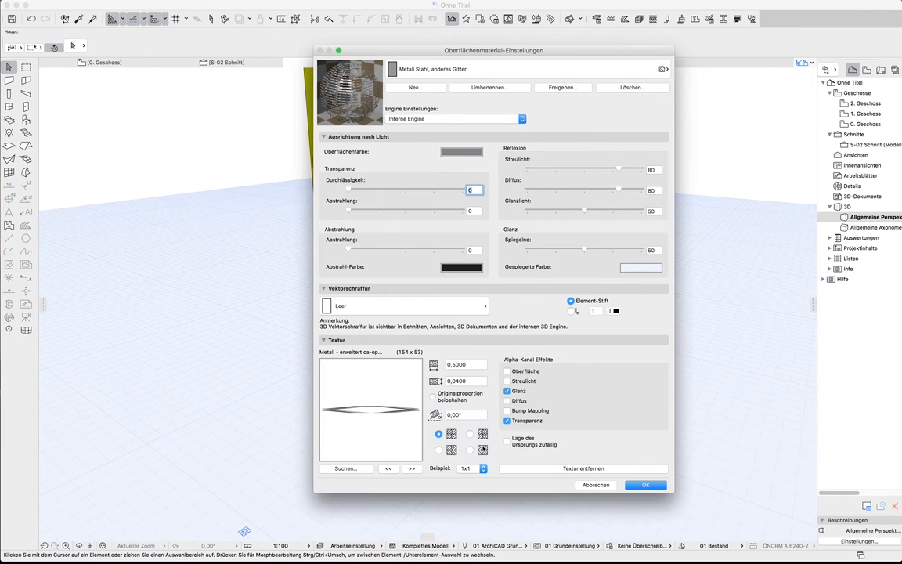
# Step: Set the texture width to 0,04 and close the surface material settings
pyautogui.click(455, 364)
pyautogui.write('0,04')
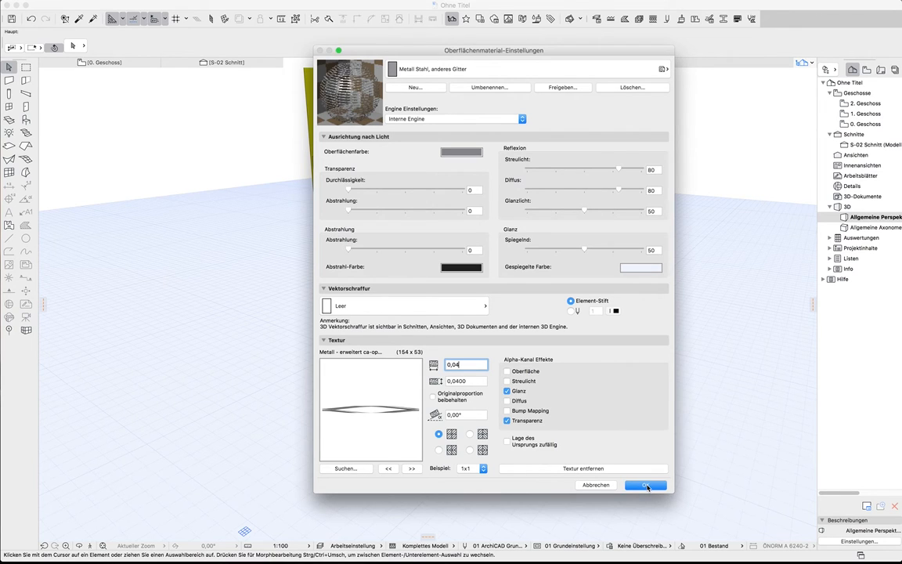
pyautogui.click(645, 485)
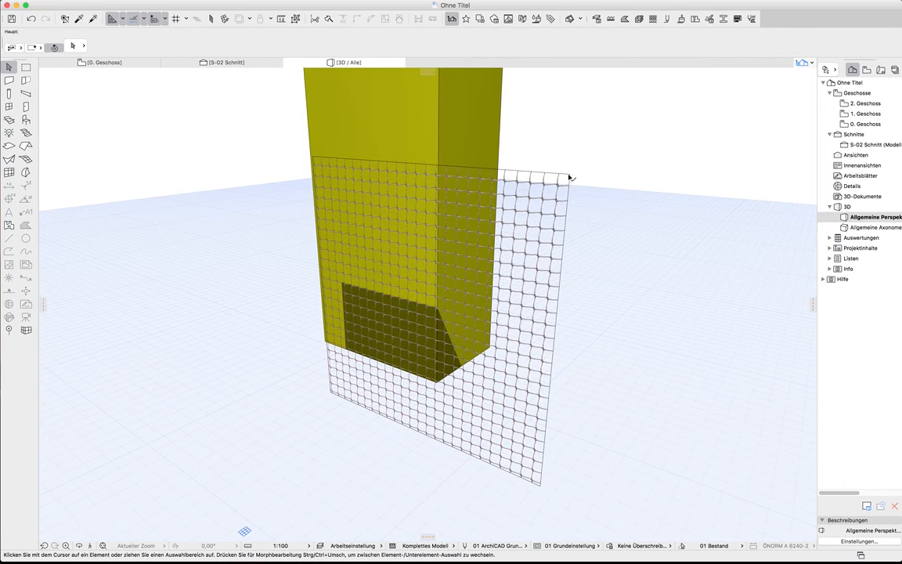
# Step: Override the mesh morph's surface with 'Metall Stahl, anderes Gitter'
pyautogui.click(431, 313)
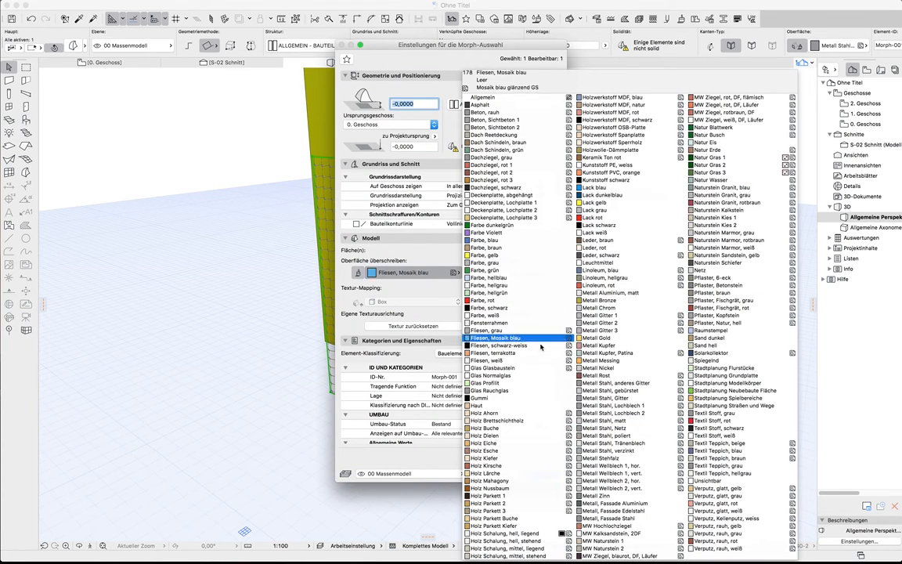
pyautogui.click(615, 383)
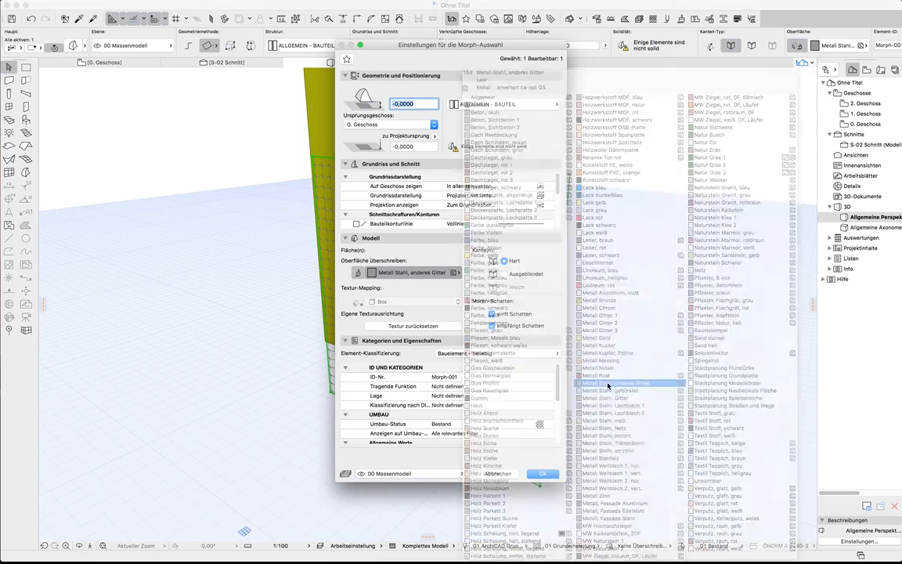
pyautogui.click(542, 473)
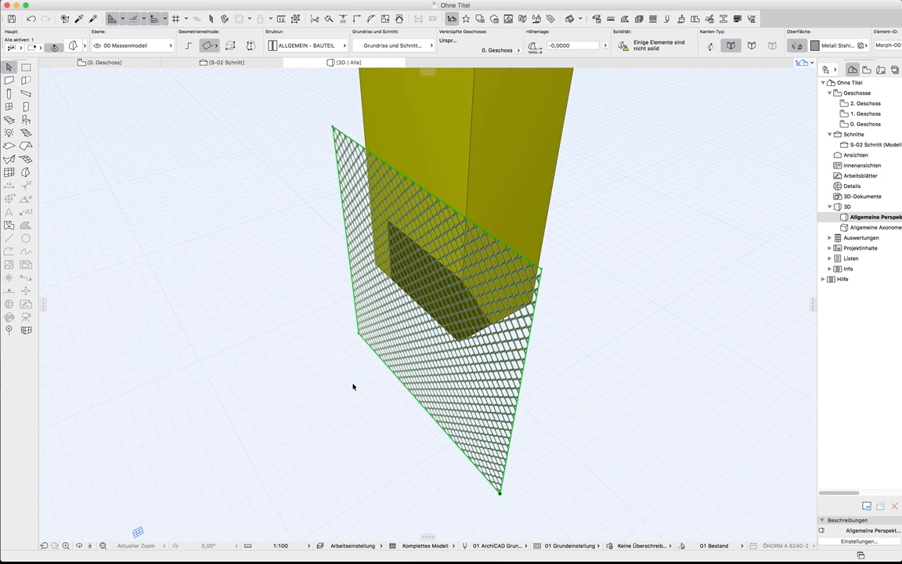
pyautogui.moveTo(512, 472)
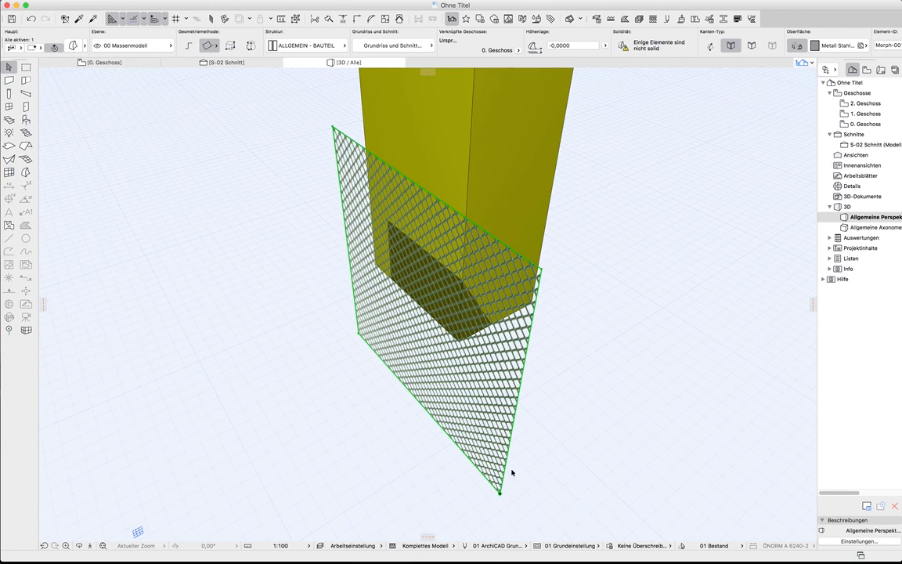
pyautogui.moveTo(314, 249)
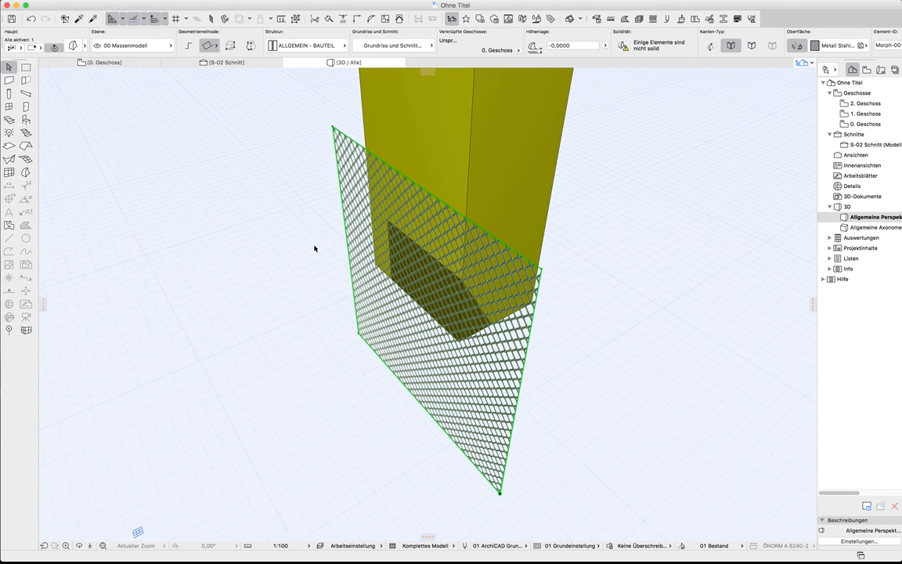
# Step: Save the selected mesh panel as an object named 'give it a name' via Ablage
pyautogui.click(79, 5)
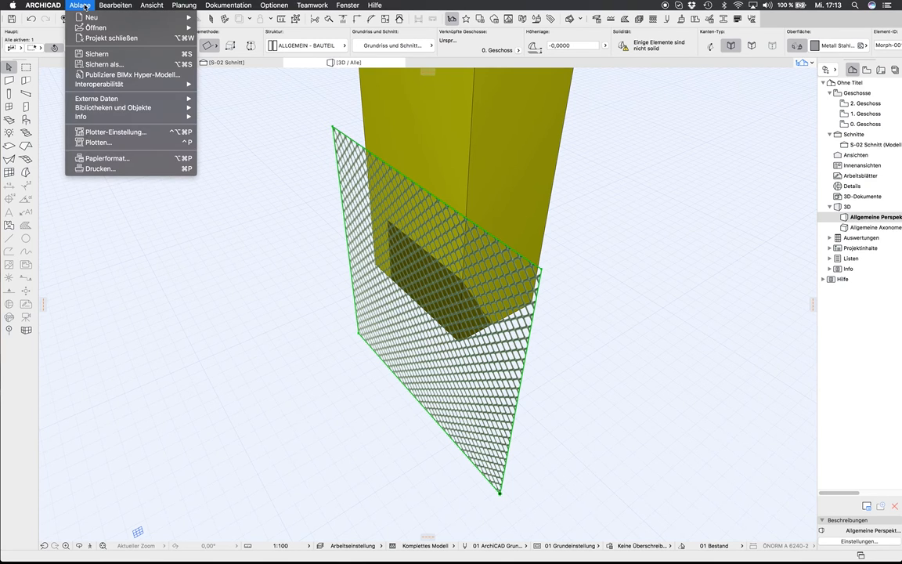
pyautogui.moveTo(97, 54)
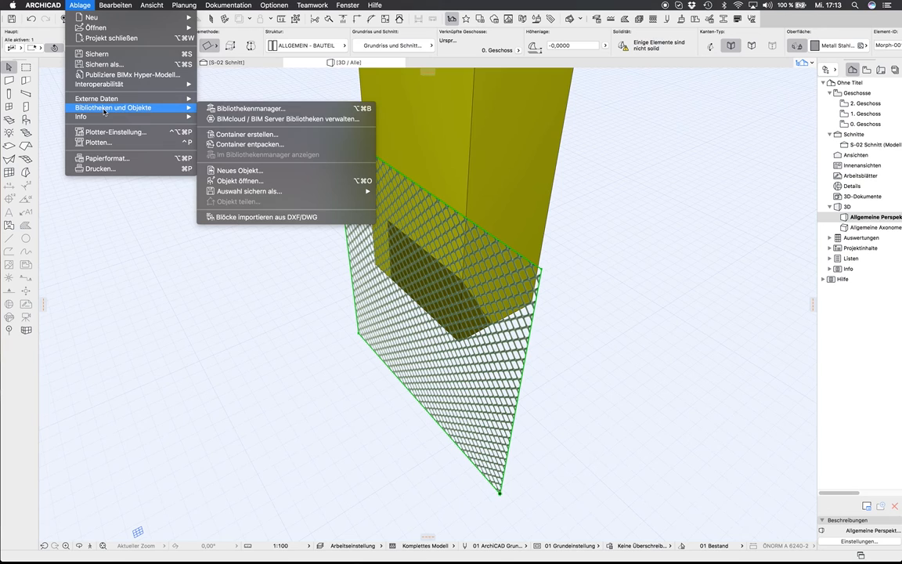
pyautogui.moveTo(239, 181)
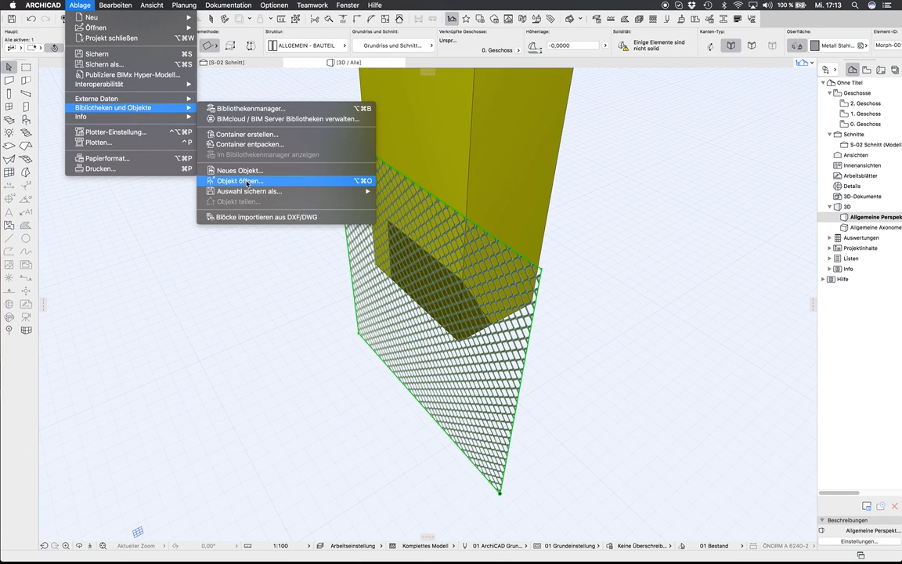
pyautogui.moveTo(249, 191)
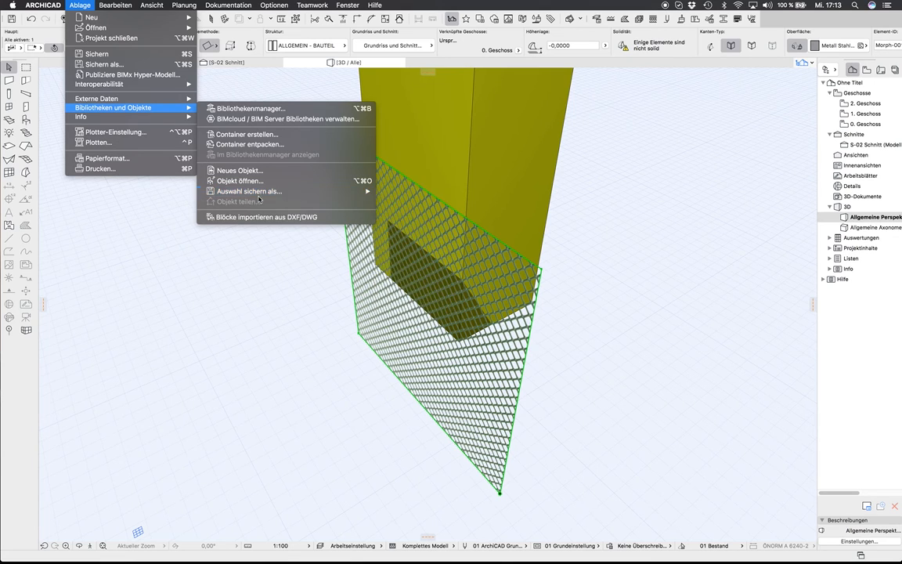
pyautogui.moveTo(248, 191)
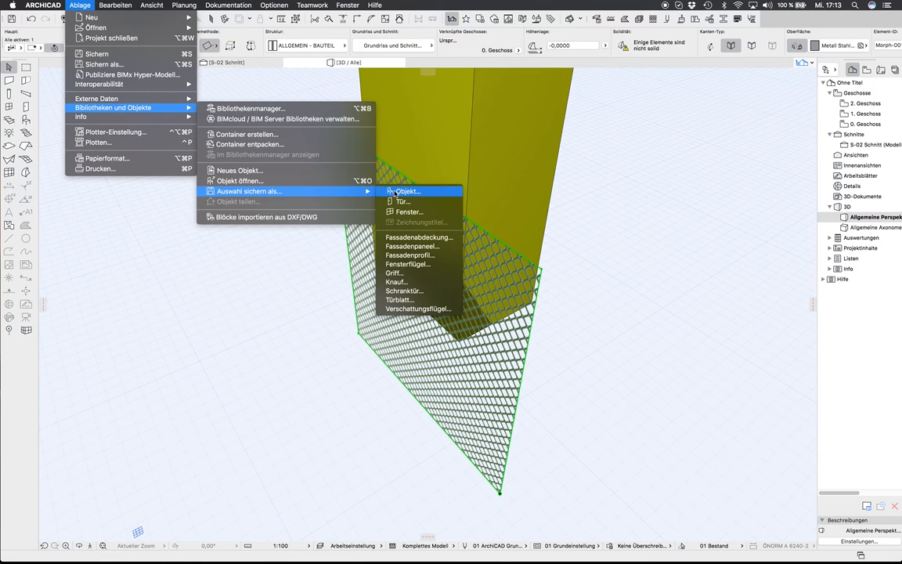
pyautogui.click(407, 191)
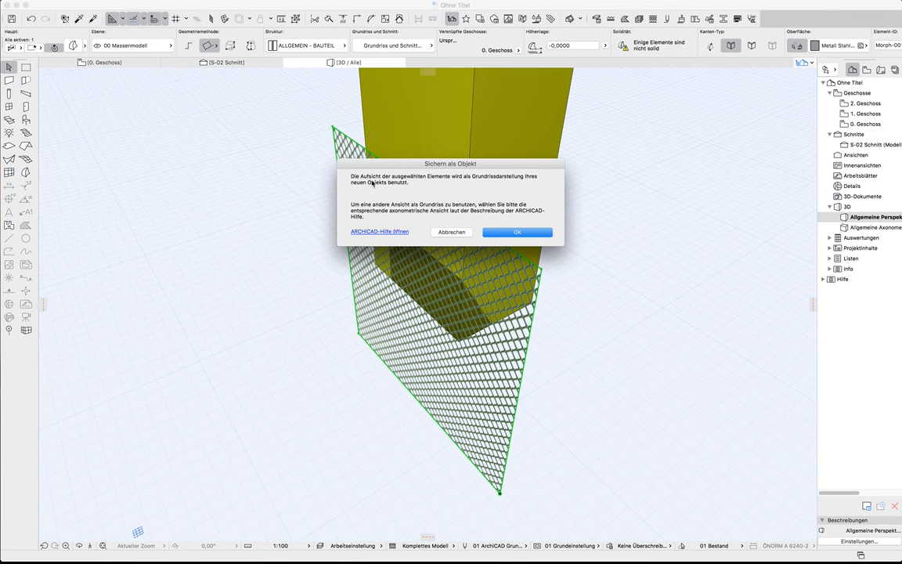
pyautogui.click(517, 232)
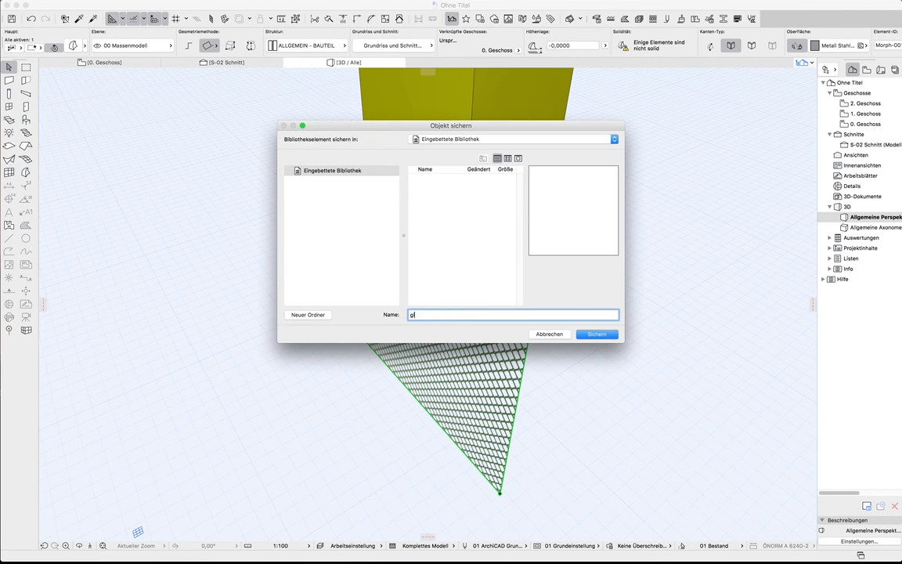
pyautogui.write('give it a')
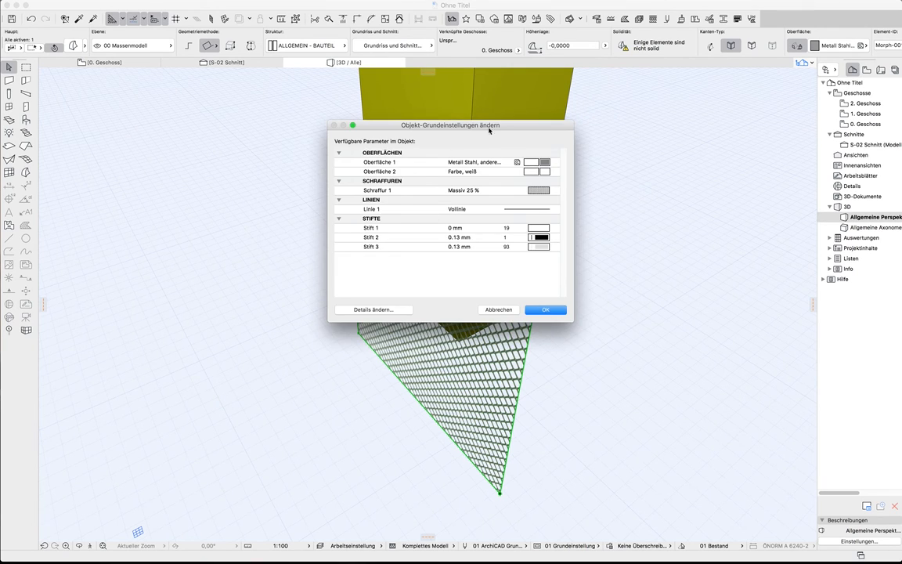
pyautogui.click(546, 309)
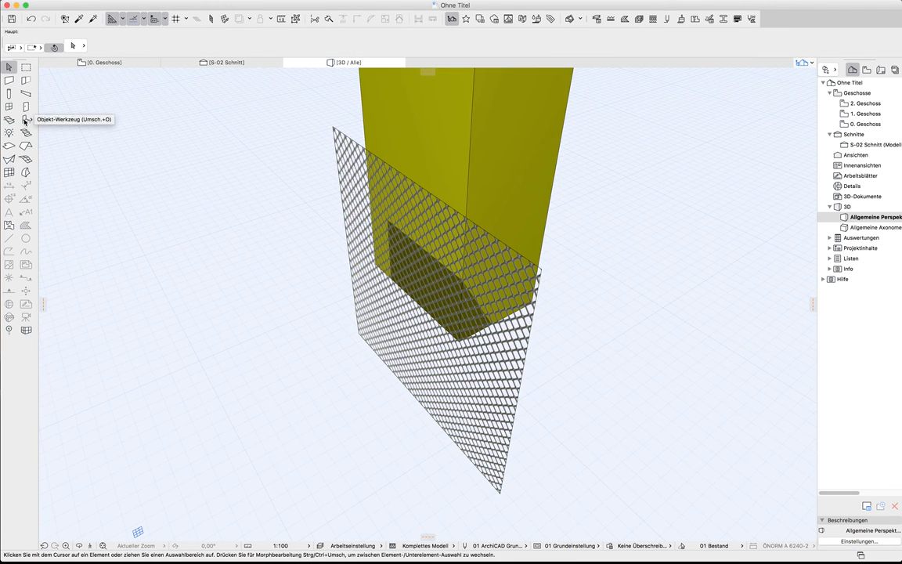
# Step: Place the saved panel object around the yellow column and select one instance
pyautogui.click(26, 119)
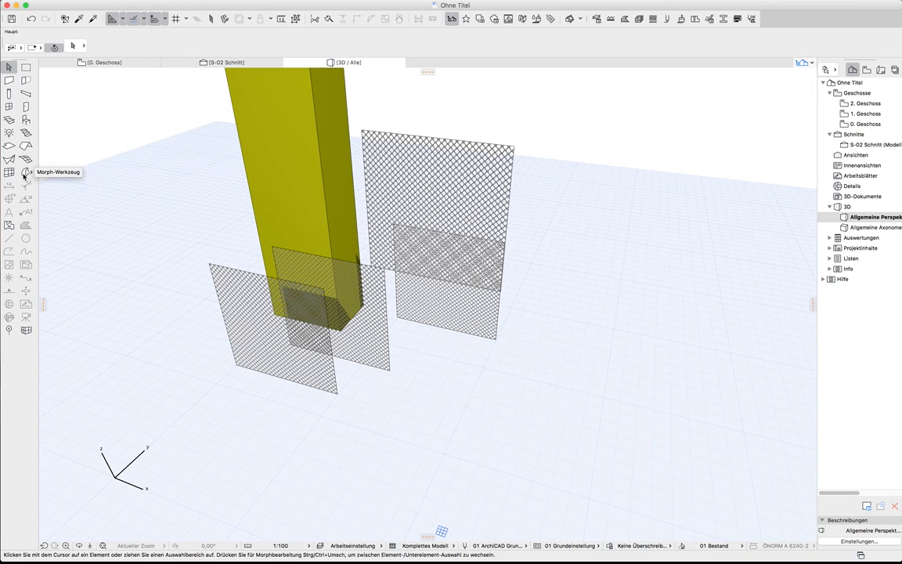
pyautogui.moveTo(398, 410)
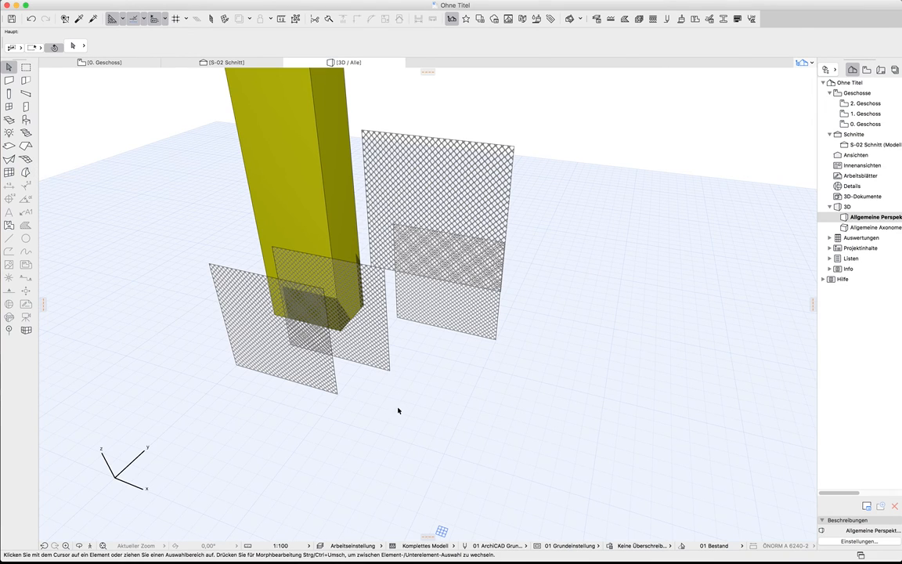
pyautogui.click(274, 321)
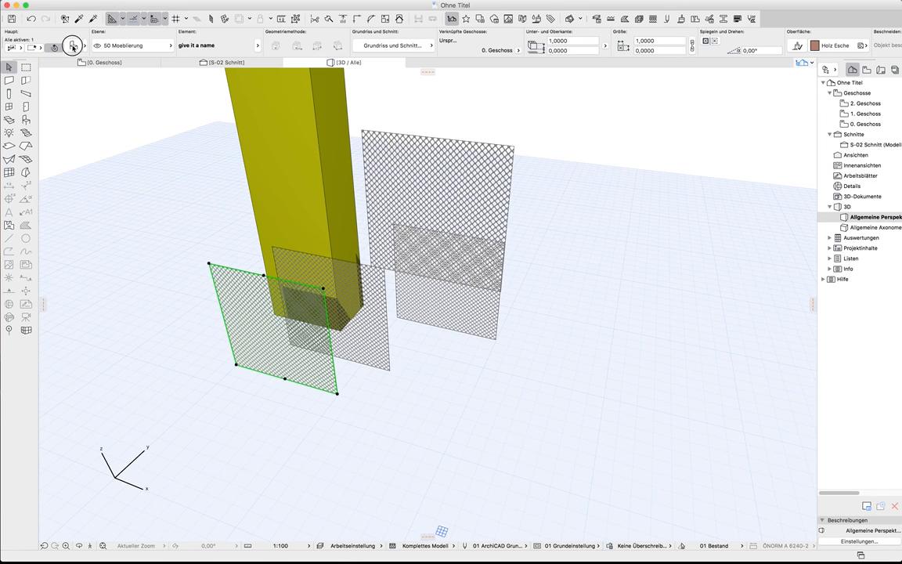
pyautogui.click(72, 45)
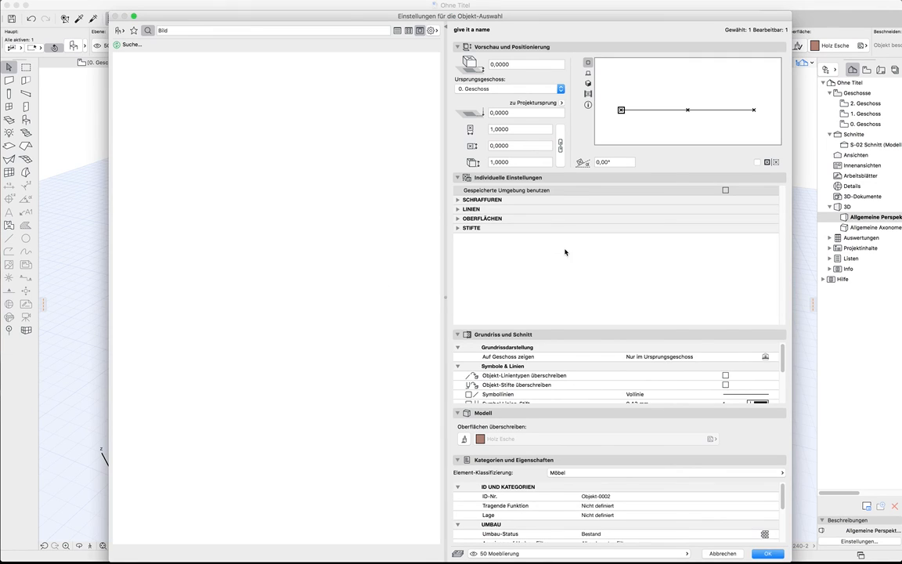
pyautogui.write('Bild')
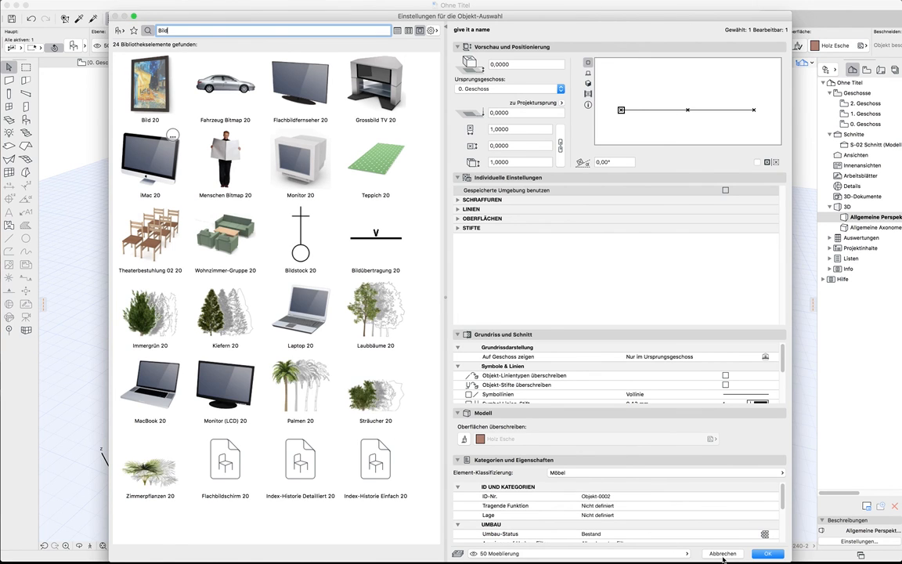
pyautogui.click(767, 553)
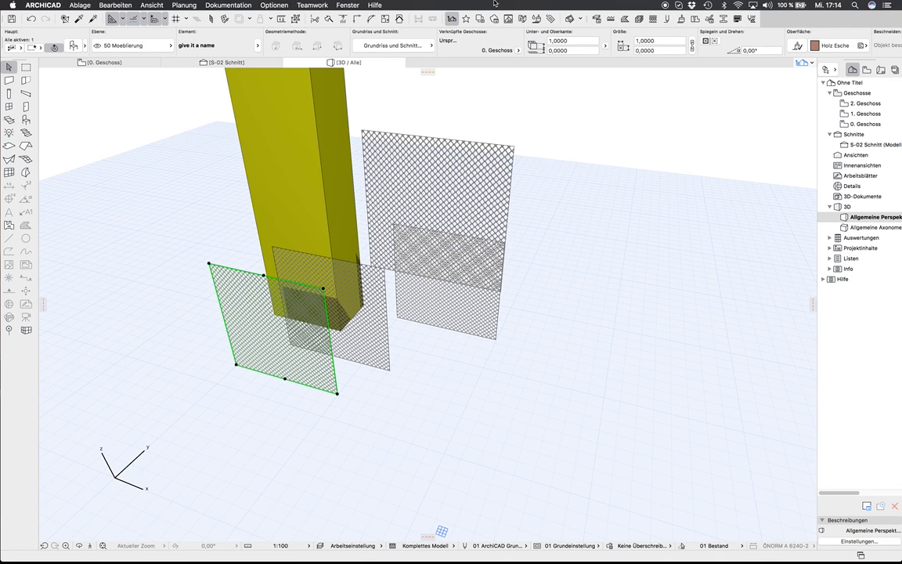